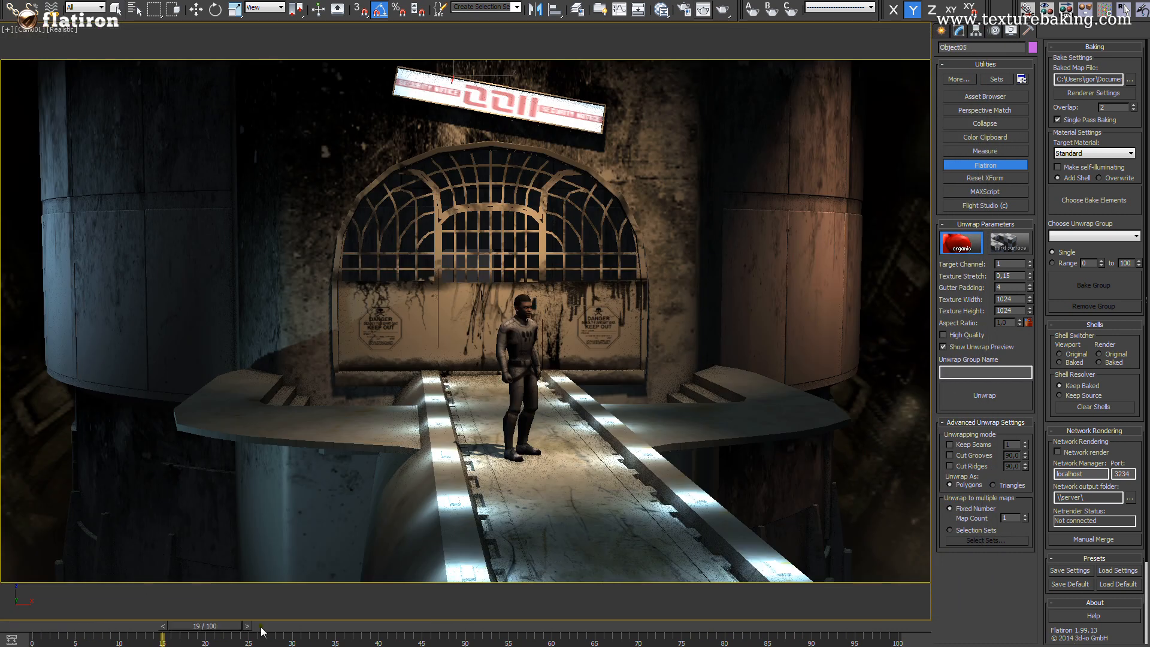
Render the tunnel level from Cam001 with Render Production
{"action": "left_click", "coordinate": [521, 352]}
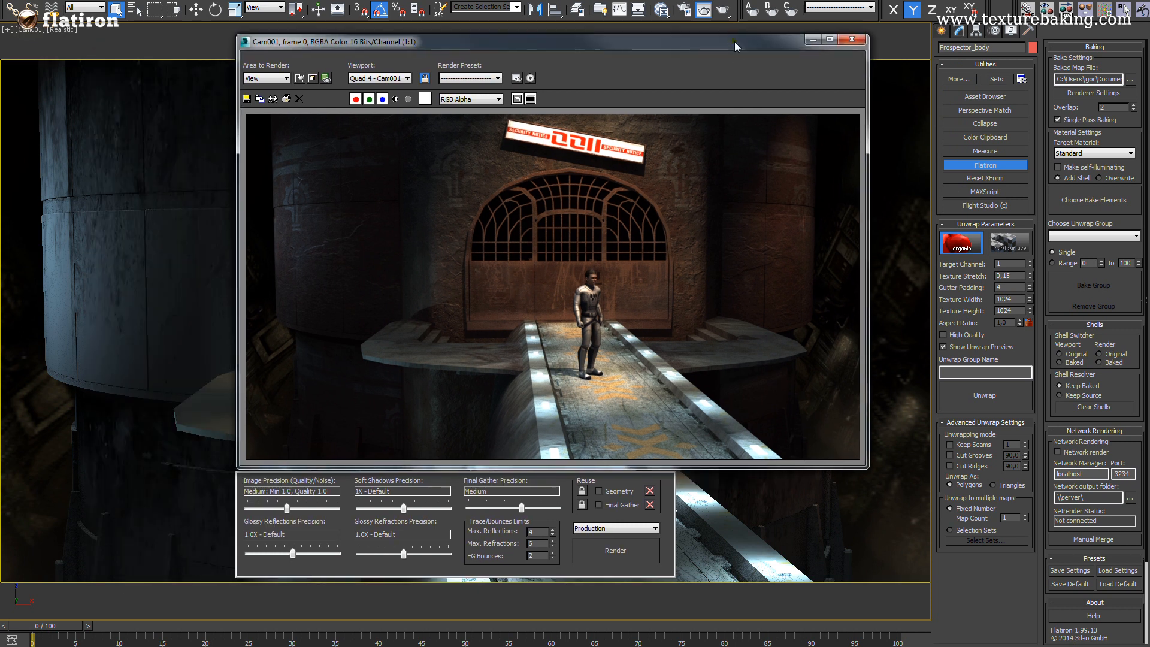
Close the Rendered Frame Window and restore the four-viewport layout
{"action": "left_click", "coordinate": [852, 39]}
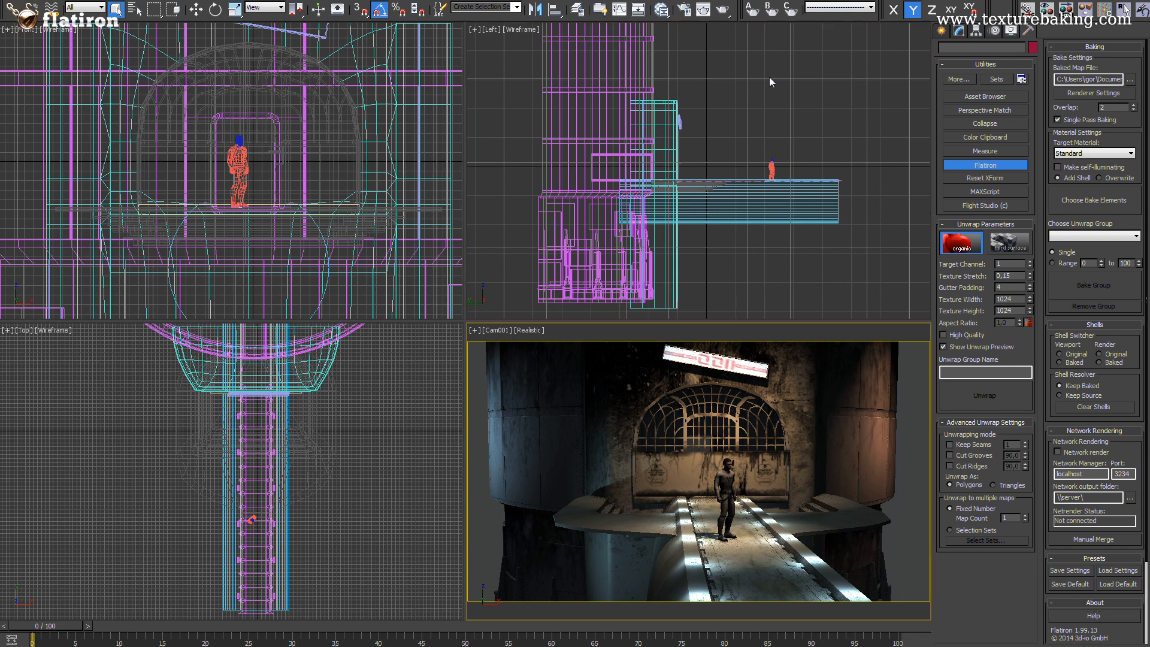
Raise Flatiron's target map channel to 8, apply the Hard Surface preset, and check the level objects by selecting them
{"action": "left_click", "coordinate": [1027, 264]}
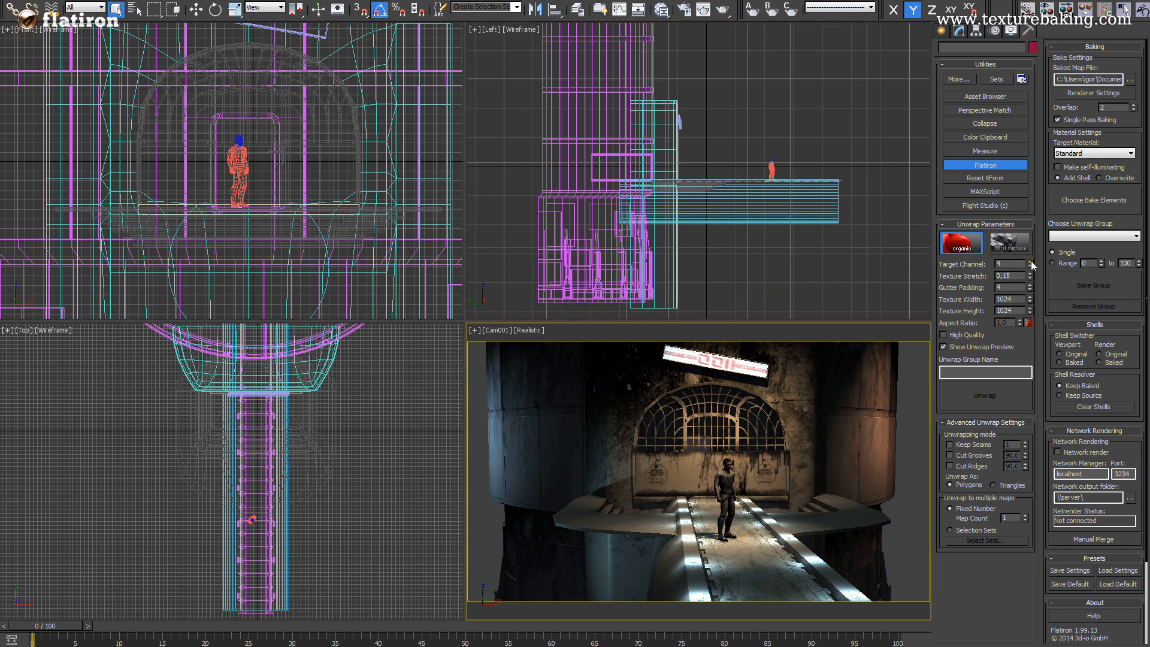
{"action": "left_click", "coordinate": [1010, 243]}
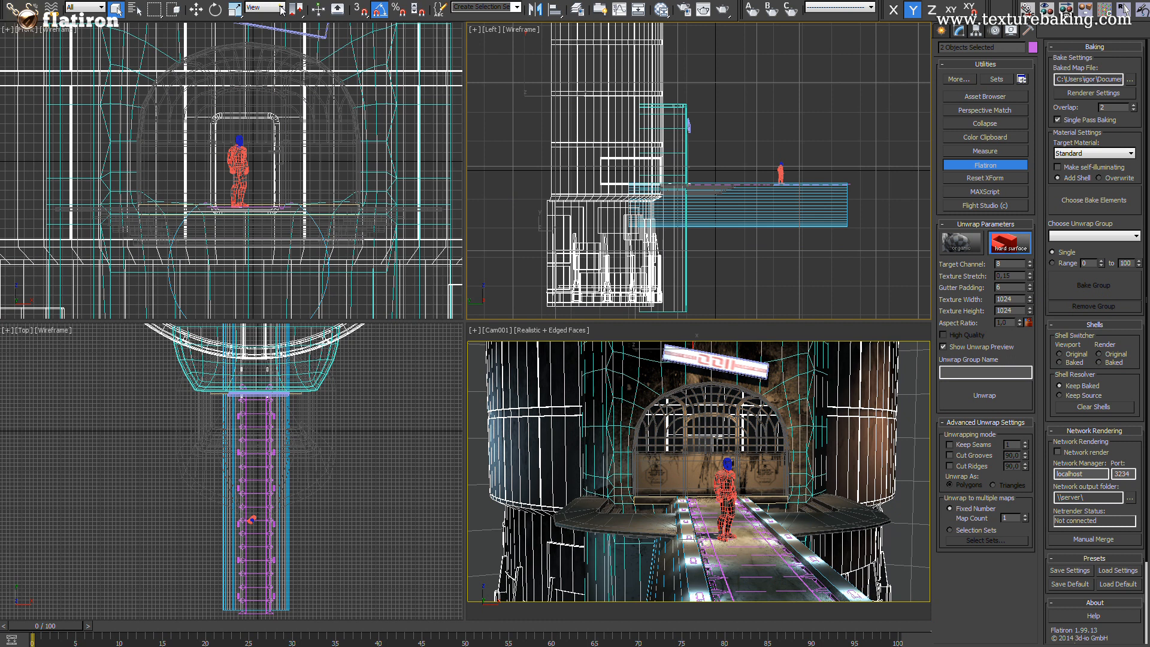
{"action": "left_click", "coordinate": [481, 7]}
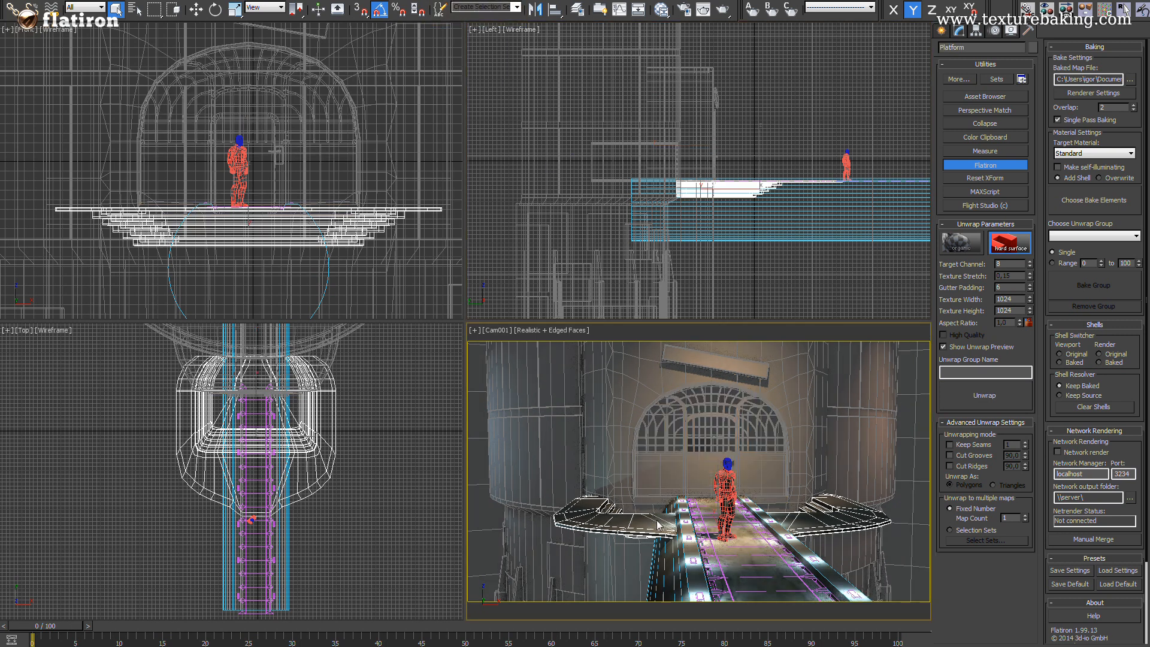
{"action": "left_click", "coordinate": [481, 6]}
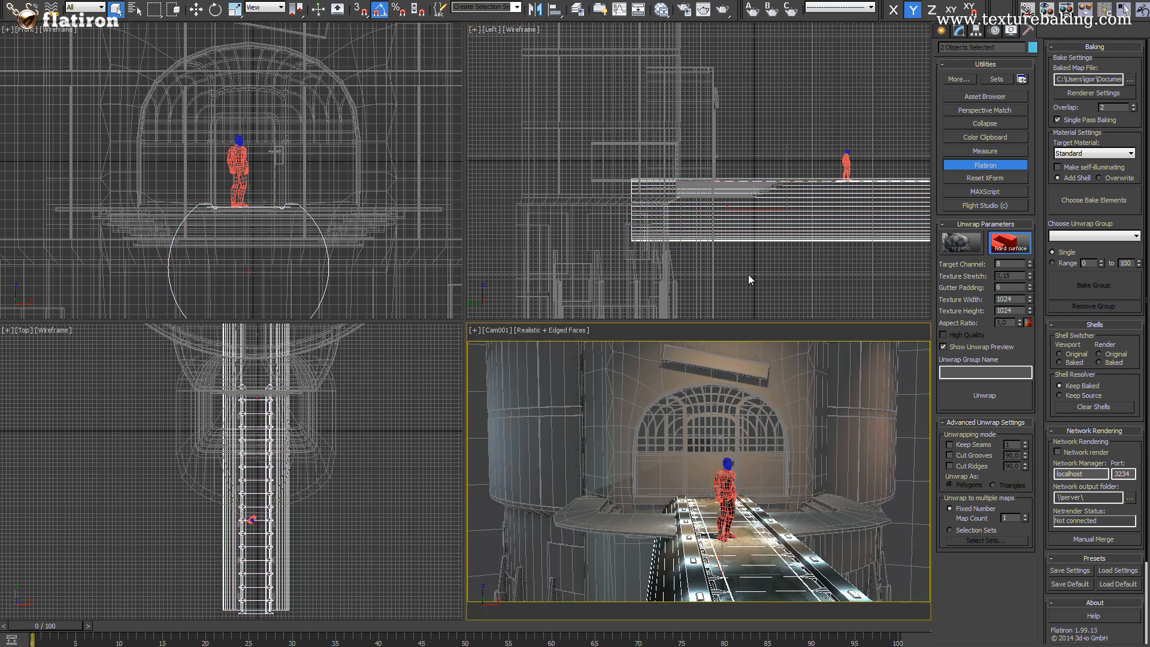
{"action": "left_click", "coordinate": [480, 7]}
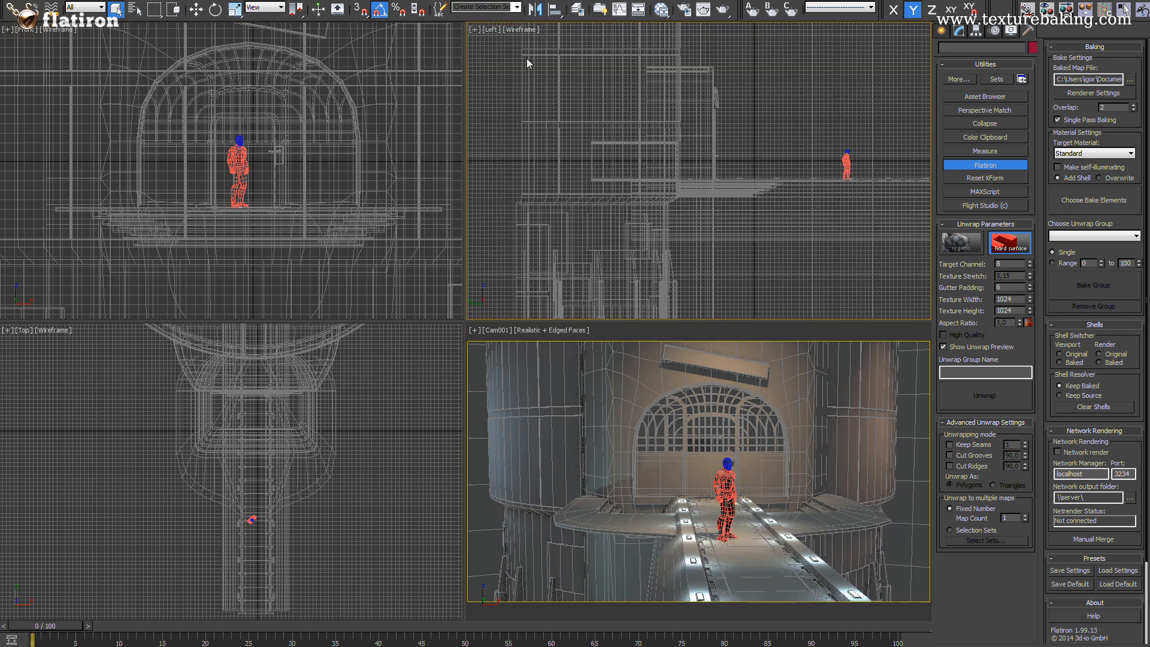
{"action": "left_click", "coordinate": [516, 7]}
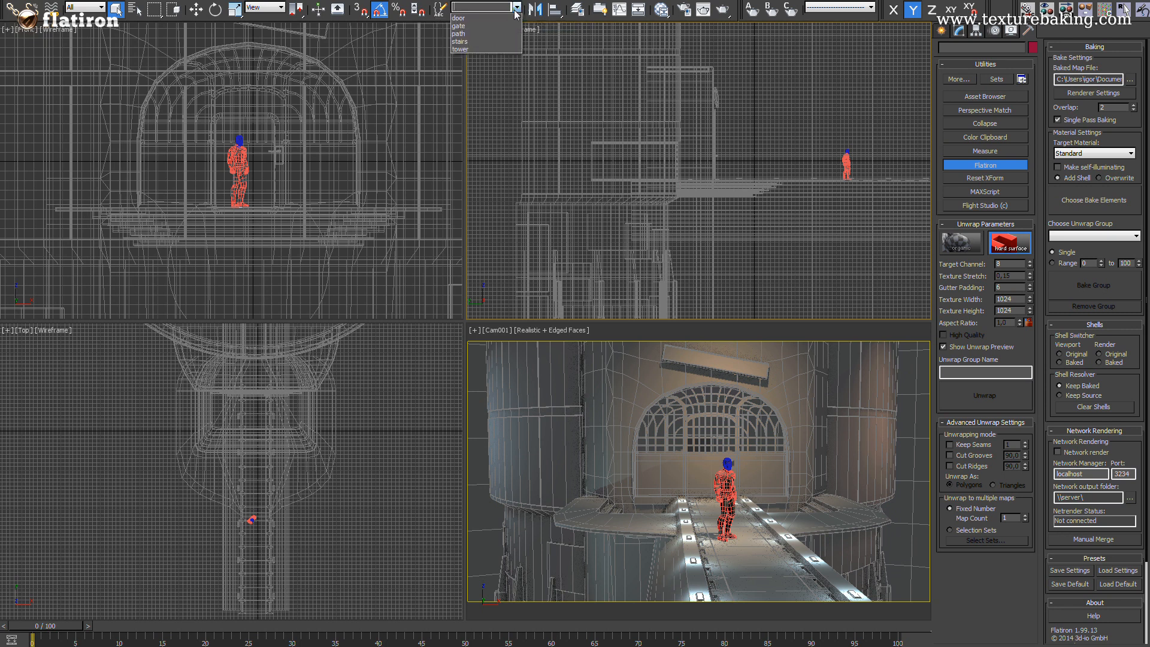
{"action": "left_click", "coordinate": [440, 10]}
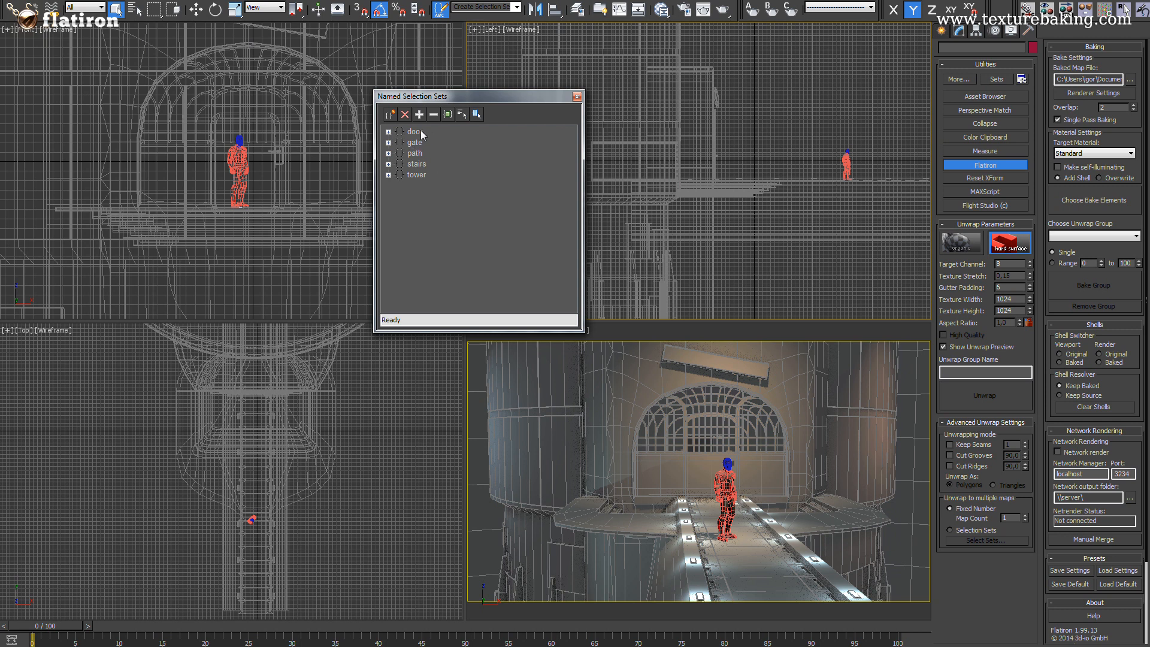
{"action": "left_click", "coordinate": [578, 96]}
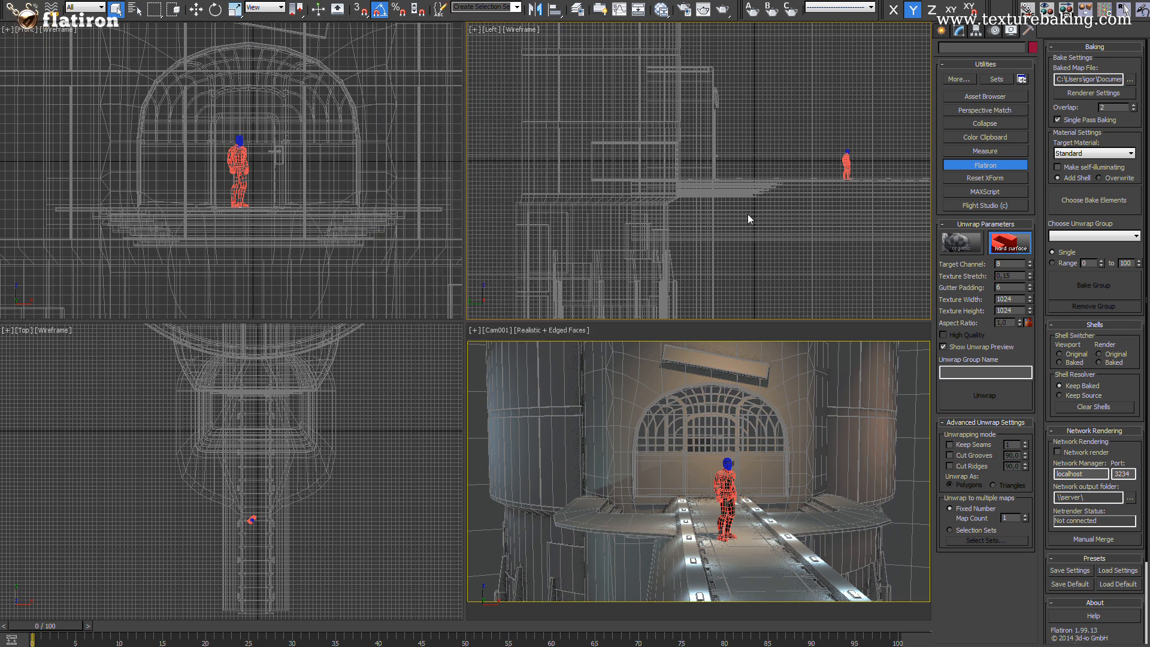
{"action": "mouse_move", "coordinate": [827, 203]}
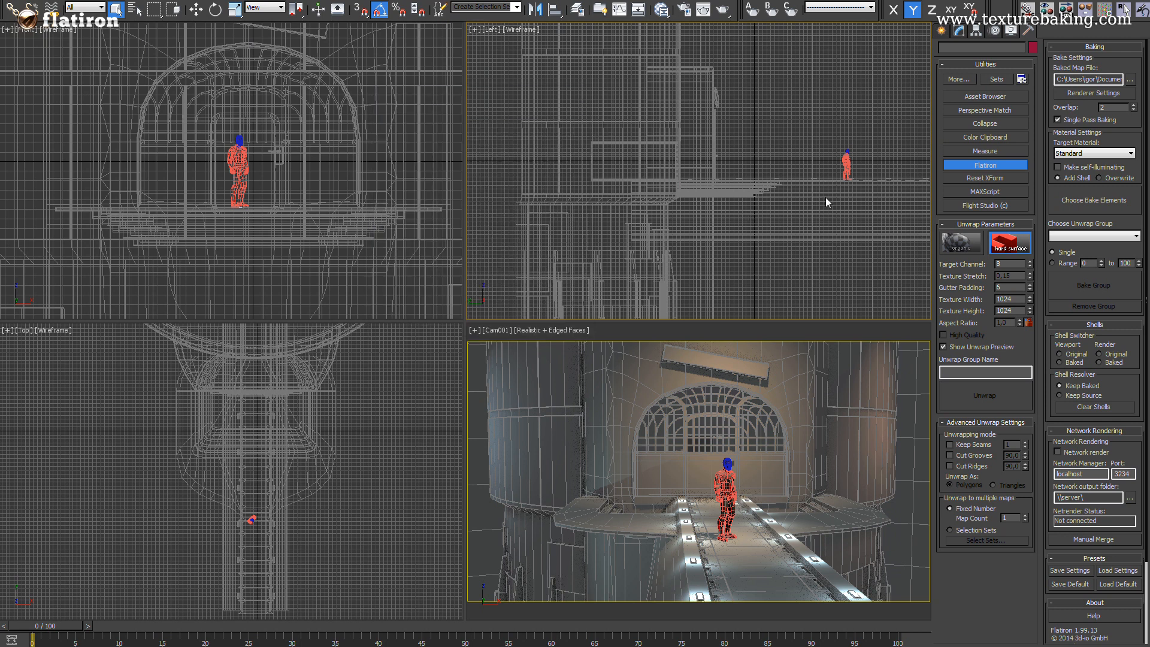
Name the unwrap group 'Gate', unwrap to multiple maps by selection sets, and dismiss the UV layout preview
{"action": "left_click", "coordinate": [986, 372]}
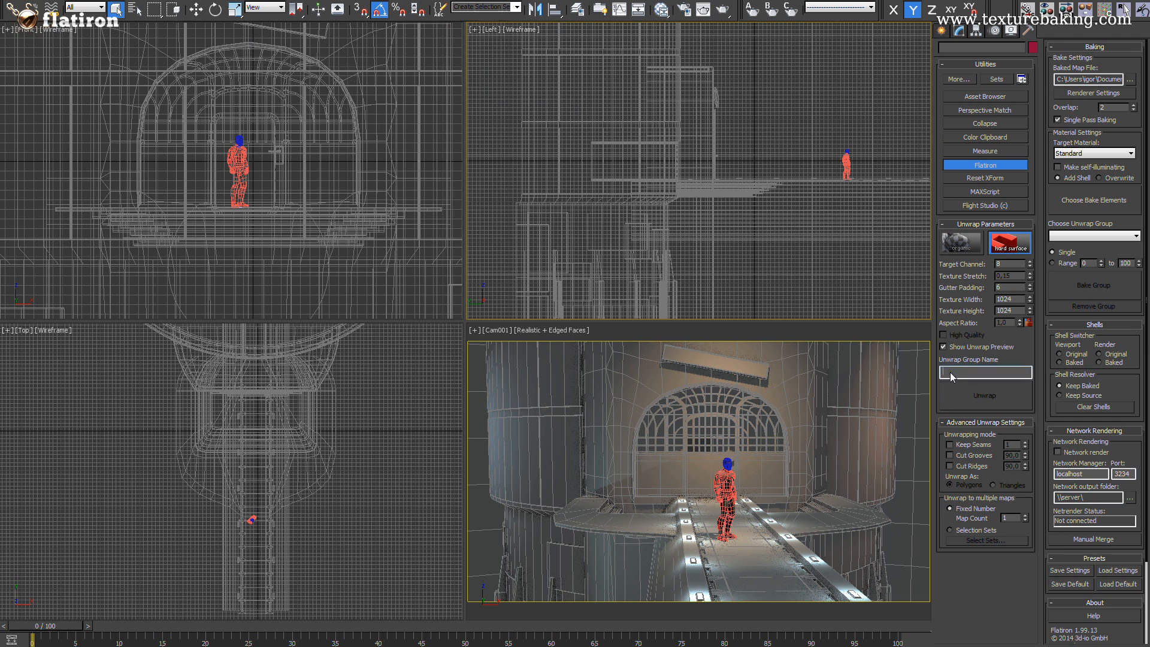
{"action": "type", "text": "Gate"}
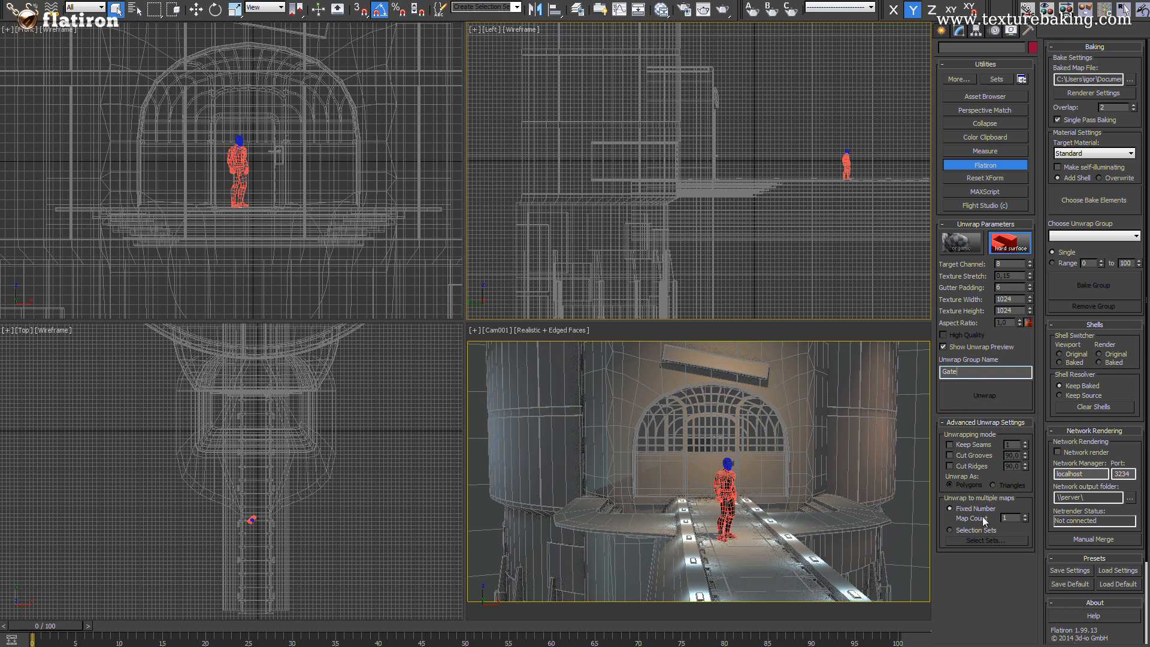
{"action": "left_click", "coordinate": [952, 530]}
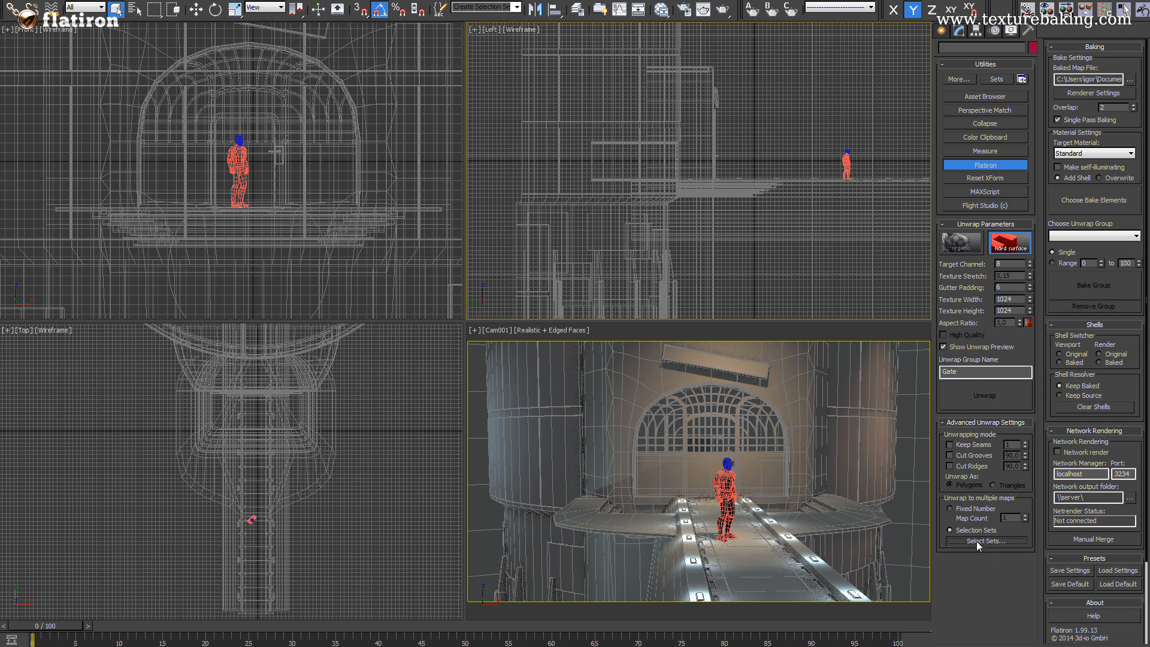
{"action": "left_click", "coordinate": [984, 541]}
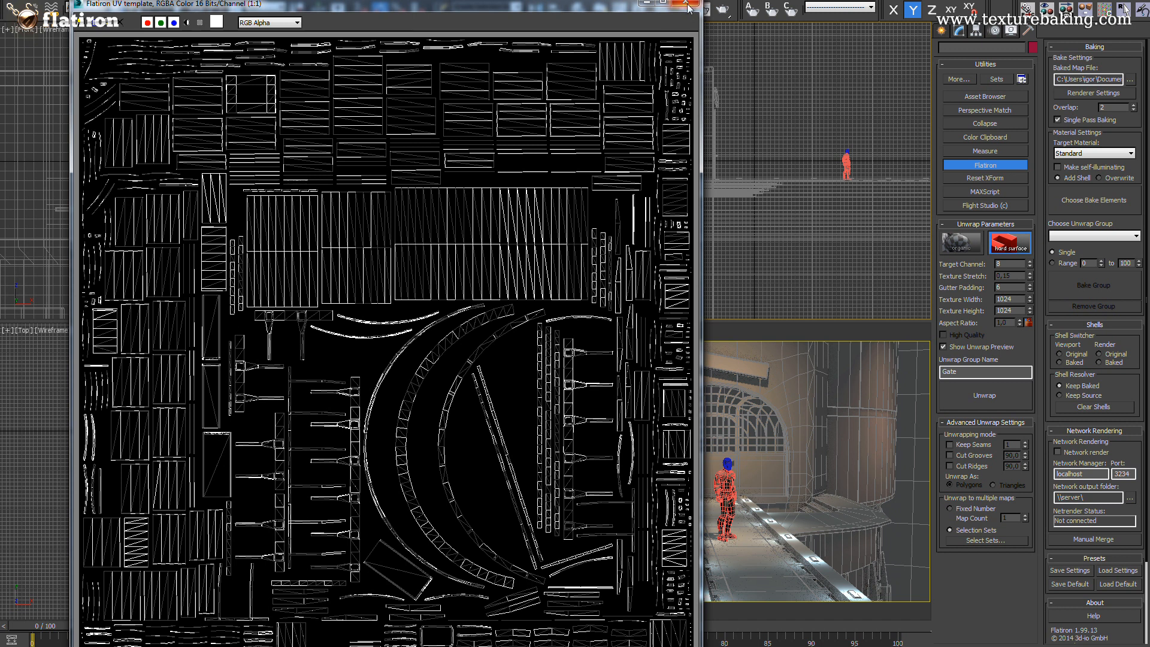
{"action": "left_click", "coordinate": [689, 8]}
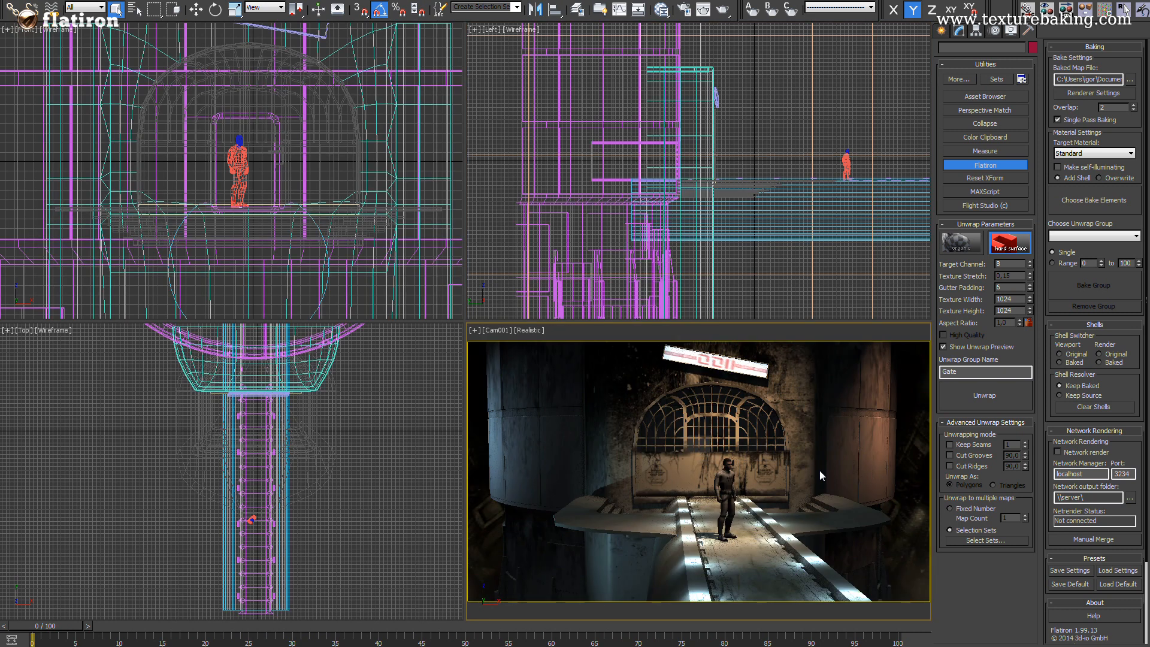
Shade the Cam001 view and set bakes to self-illuminating Standard materials that overwrite originals, reaching bake element setup
{"action": "left_click", "coordinate": [527, 330]}
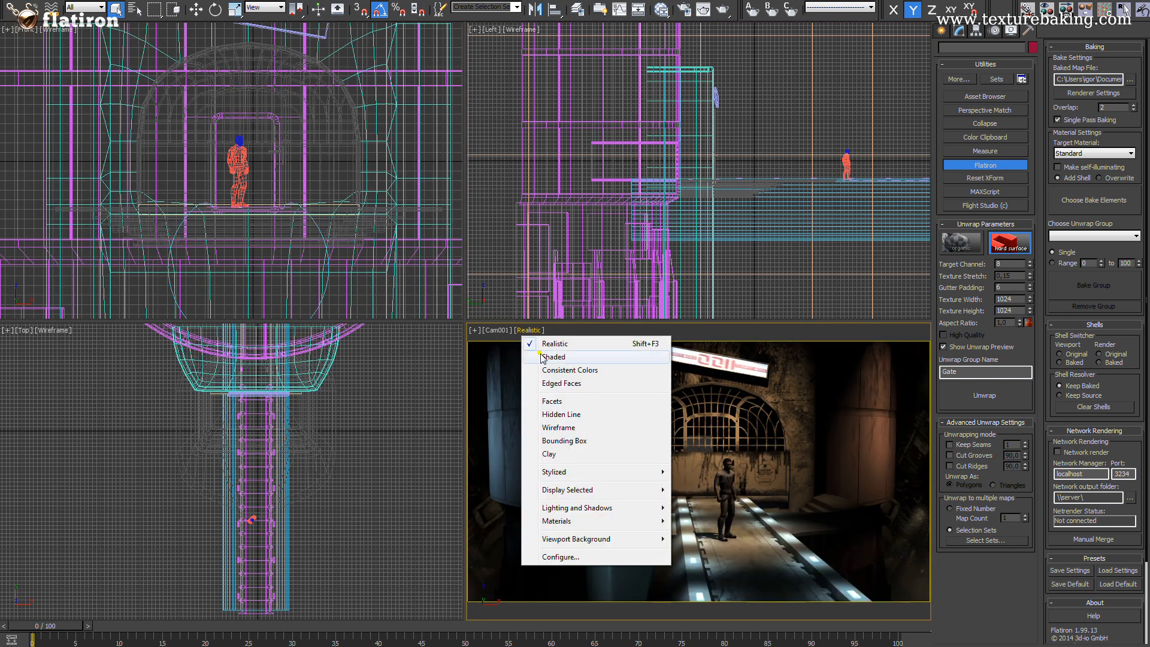
{"action": "left_click", "coordinate": [553, 356]}
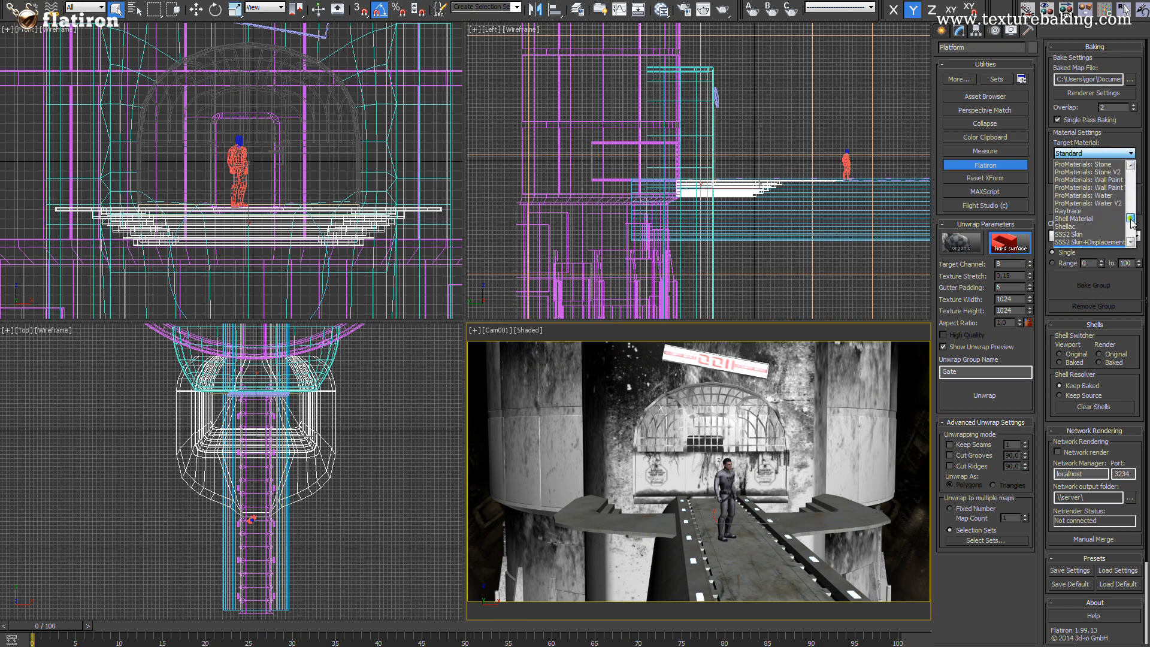
{"action": "left_click", "coordinate": [1085, 219]}
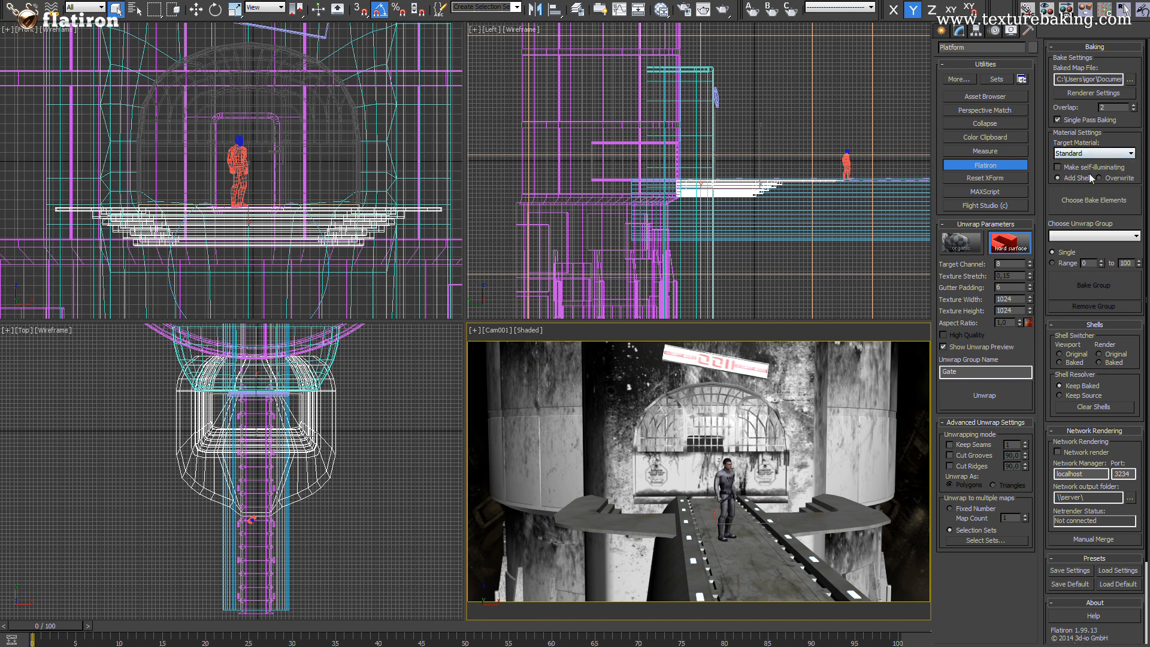
{"action": "left_click", "coordinate": [1060, 167]}
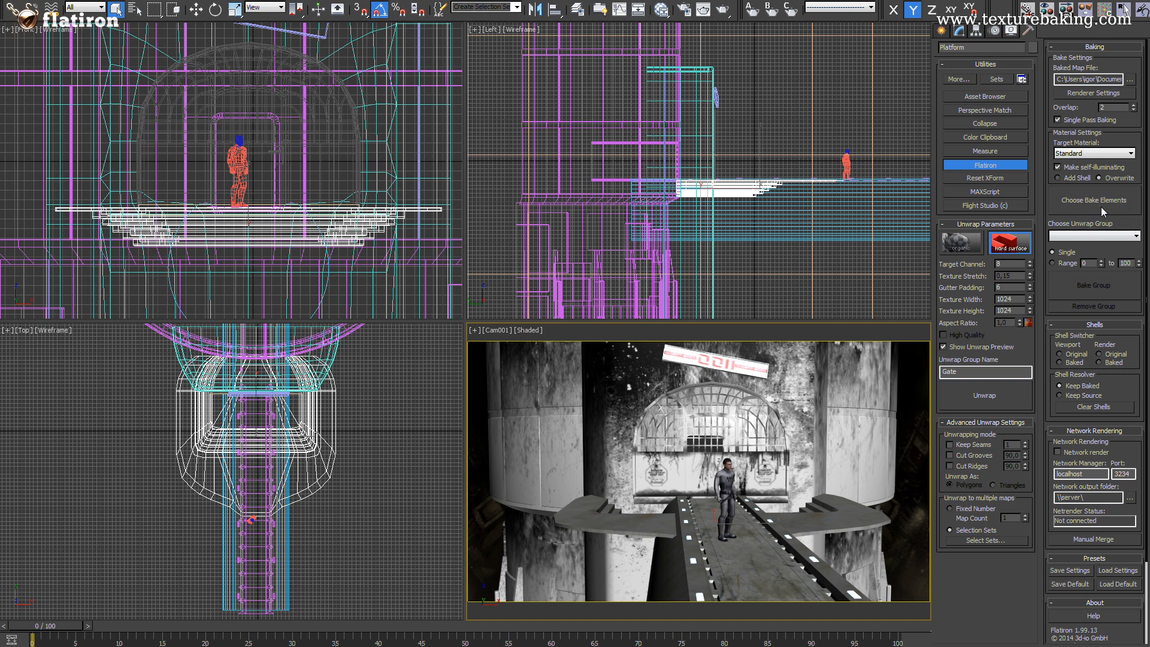
{"action": "left_click", "coordinate": [1093, 200]}
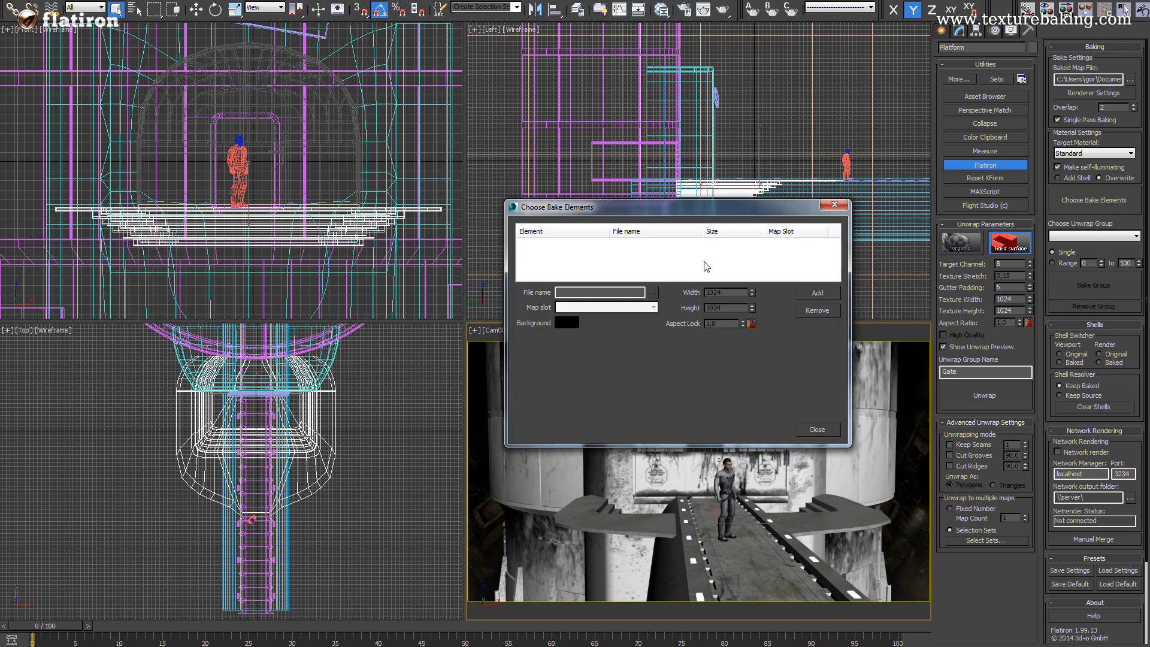
Add CompleteMap, LightingMap, NormalsMap and Ambient Occlusion elements, with occlusion sent to Filter Color
{"action": "left_click", "coordinate": [817, 293]}
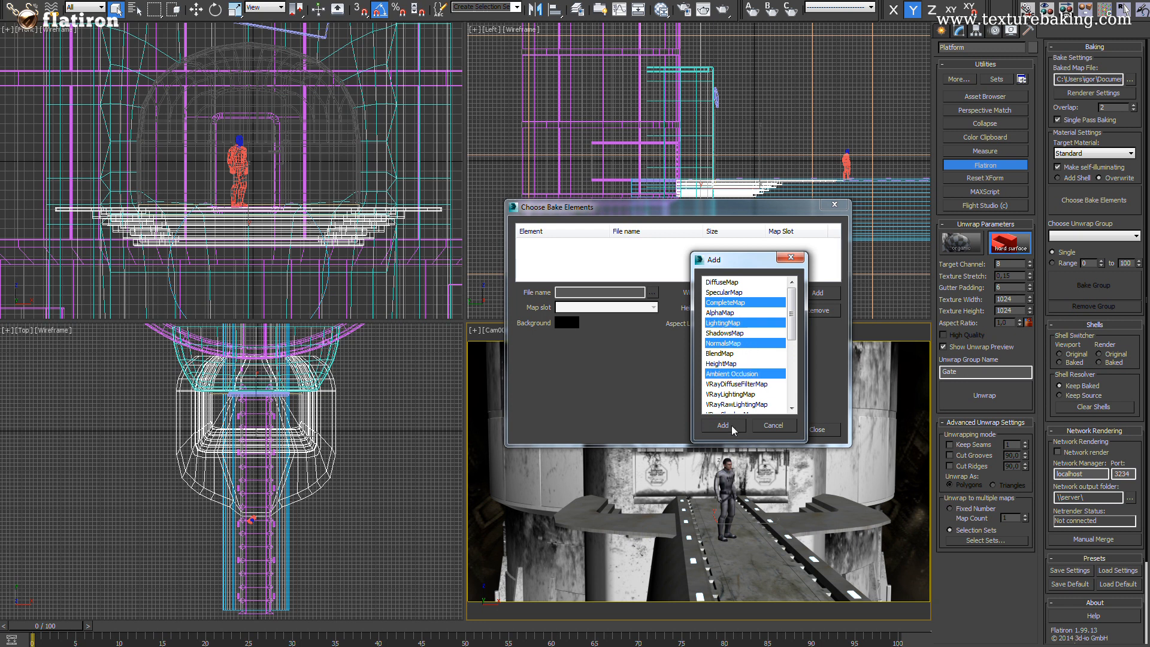
{"action": "left_click", "coordinate": [722, 426]}
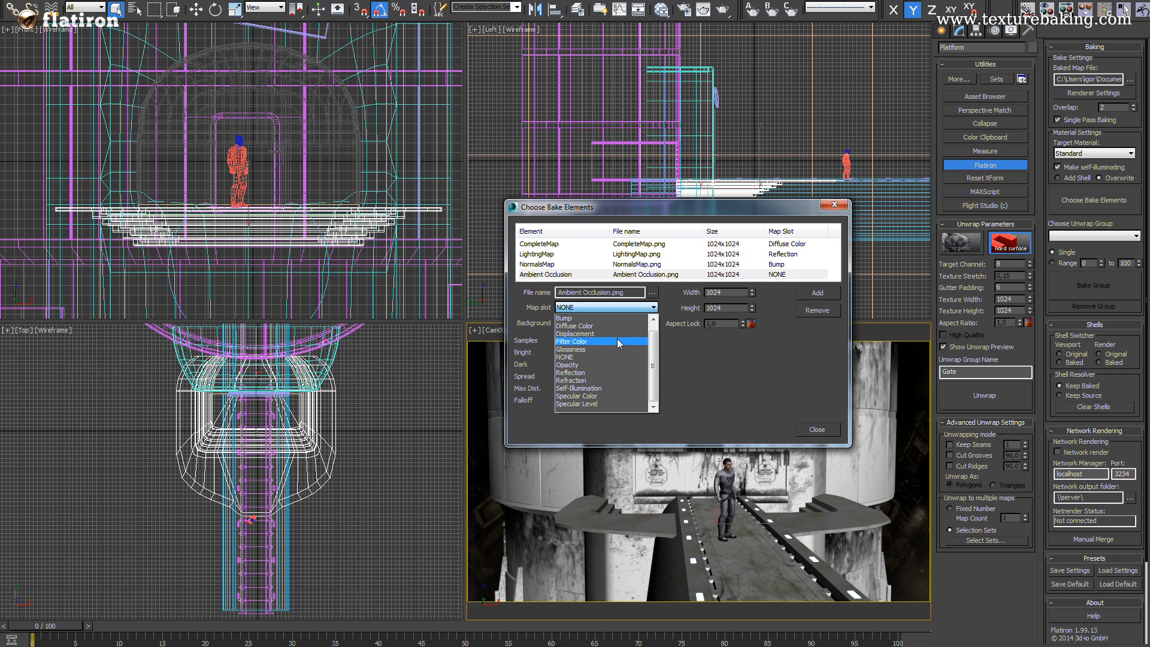
{"action": "left_click", "coordinate": [817, 430]}
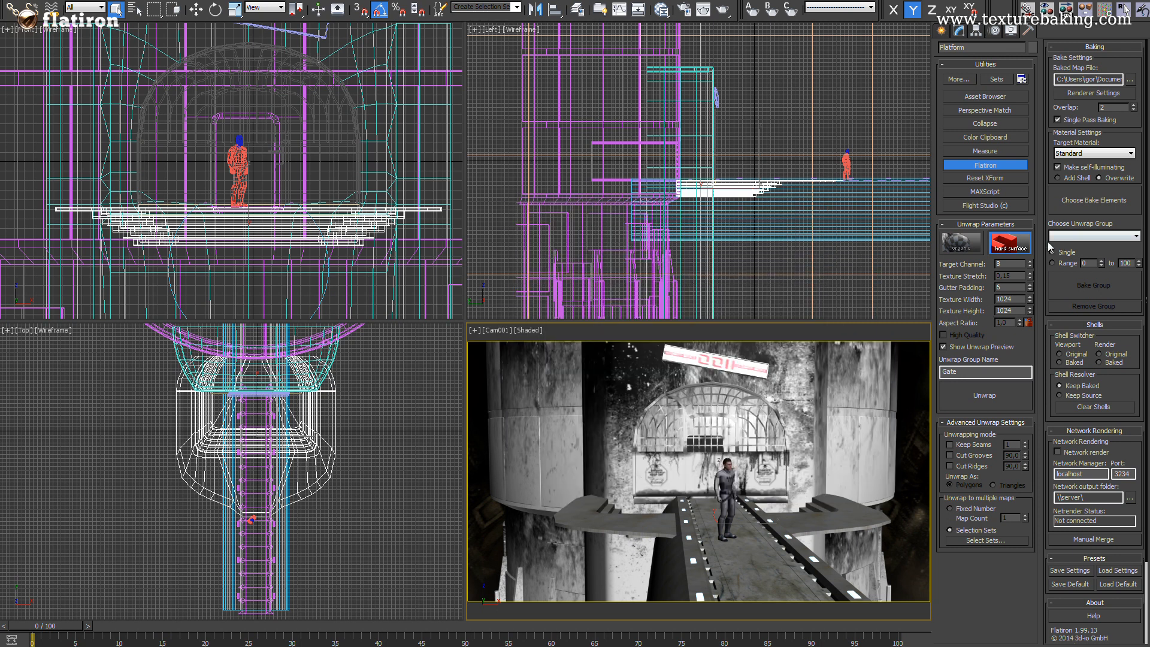
Choose the Gate unwrap group and bake its texture maps
{"action": "left_click", "coordinate": [1091, 236]}
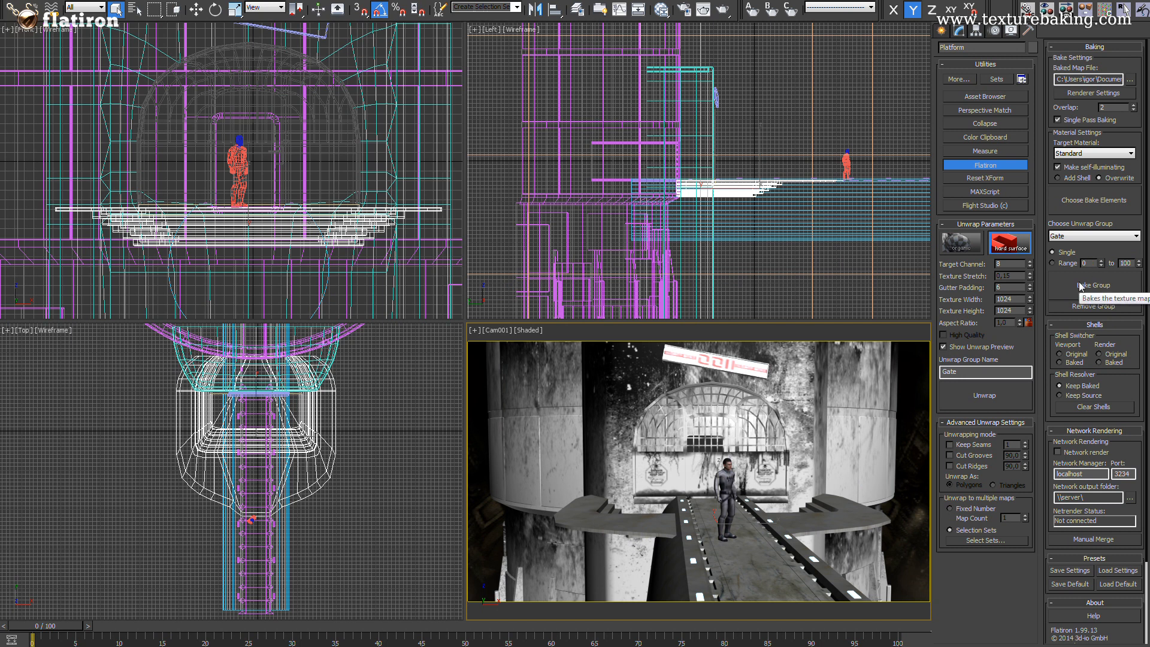
{"action": "left_click", "coordinate": [1093, 285]}
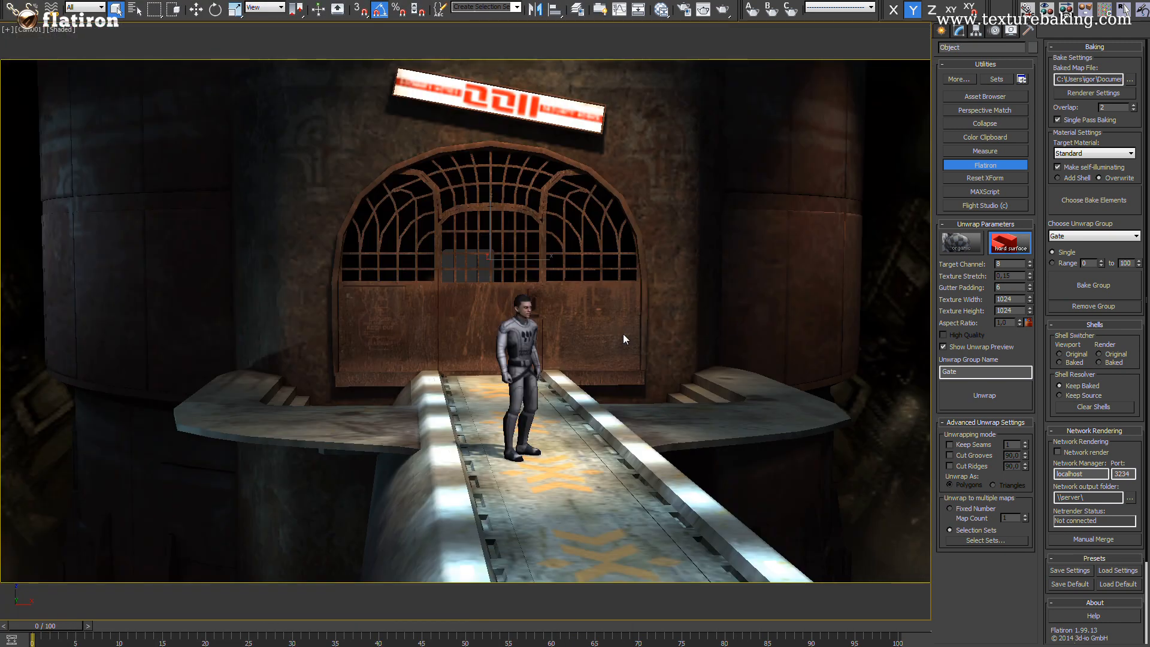
Switch to Perspective and orbit around the baked gate platform to inspect it
{"action": "key", "text": "F4"}
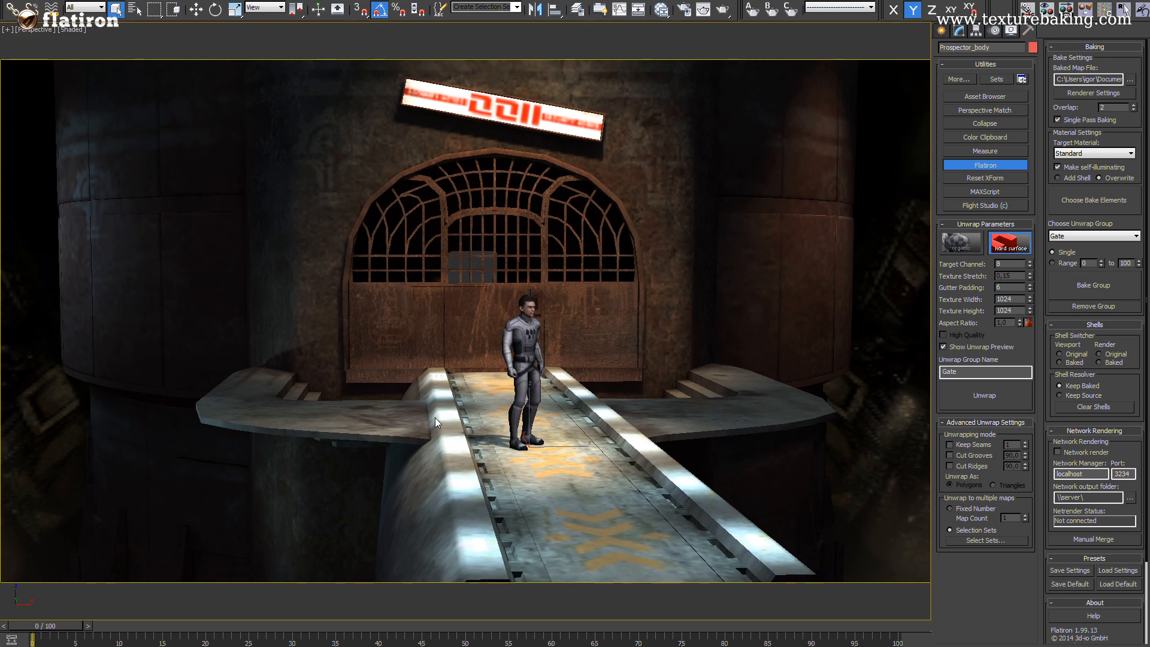
{"action": "left_click_drag", "start_coordinate": [29, 625], "coordinate": [352, 624]}
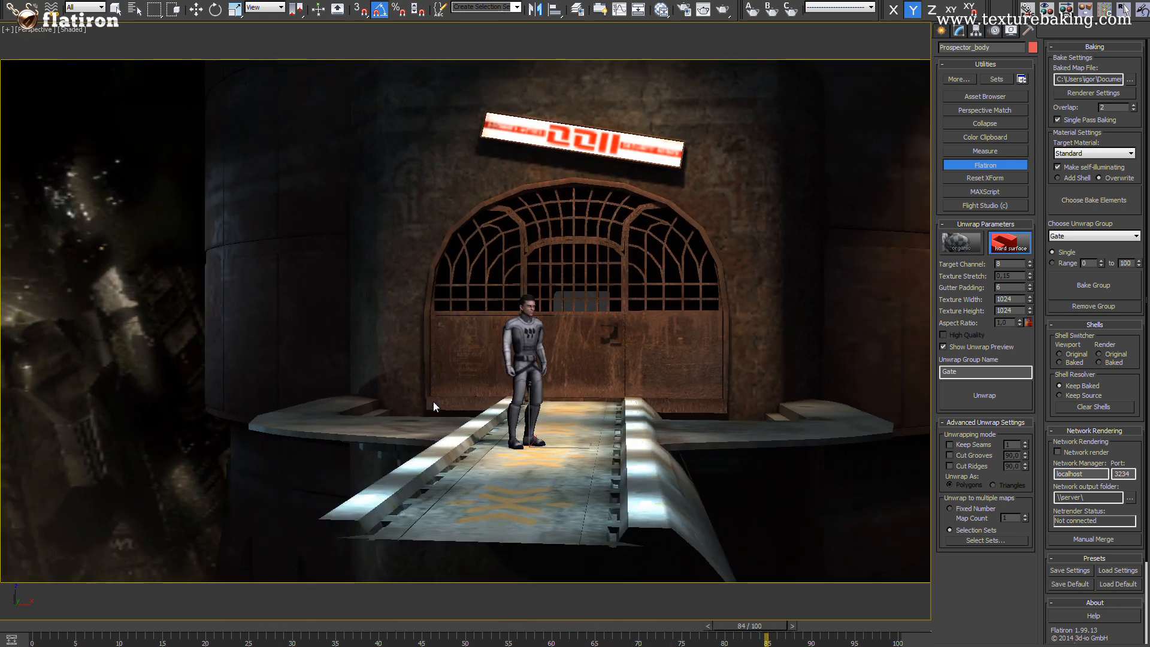
{"action": "left_click_drag", "start_coordinate": [767, 625], "coordinate": [565, 626]}
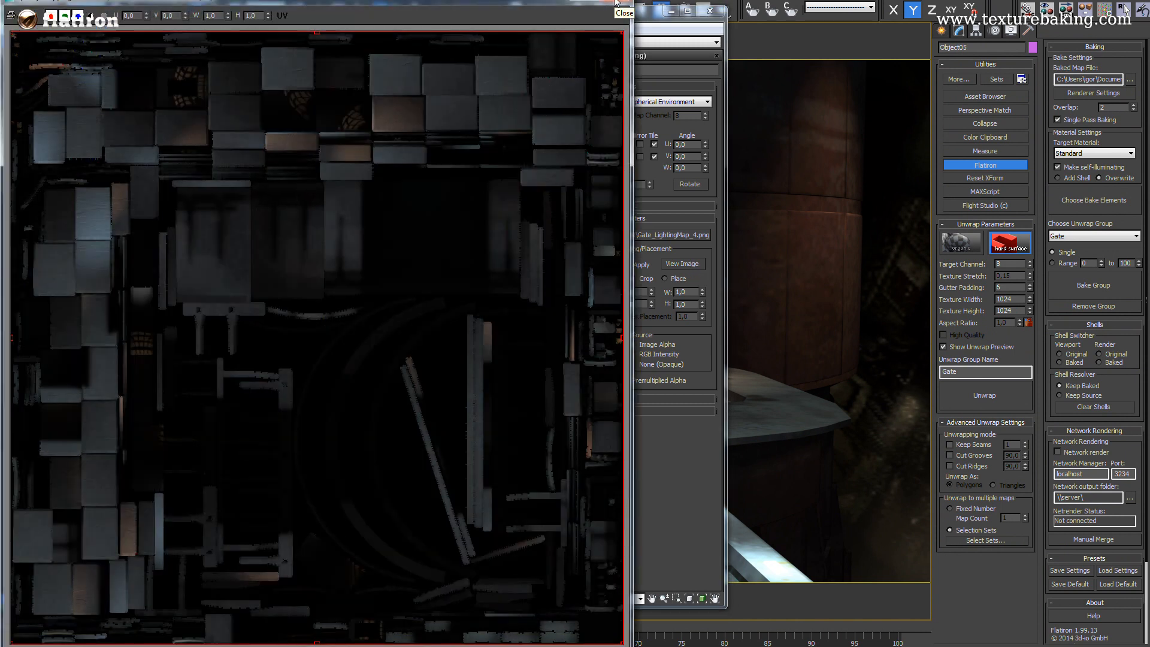
Close the lighting map preview, view the baked ambient occlusion bitmap, then close the Slate Material Editor
{"action": "left_click", "coordinate": [624, 12]}
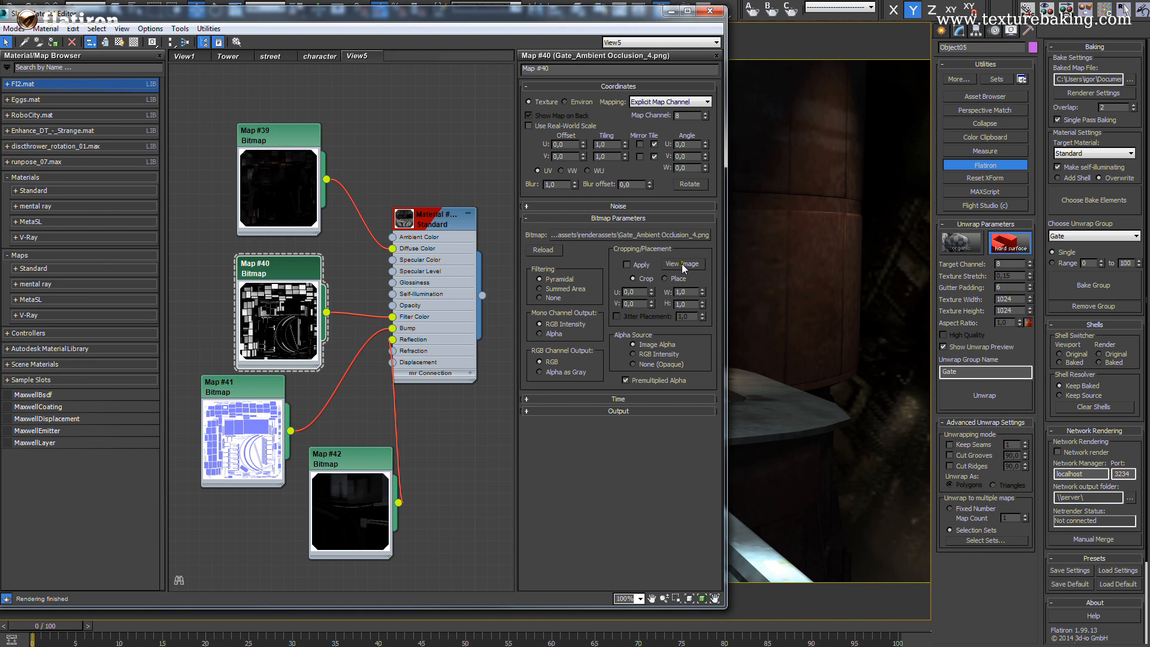
{"action": "left_click", "coordinate": [682, 264]}
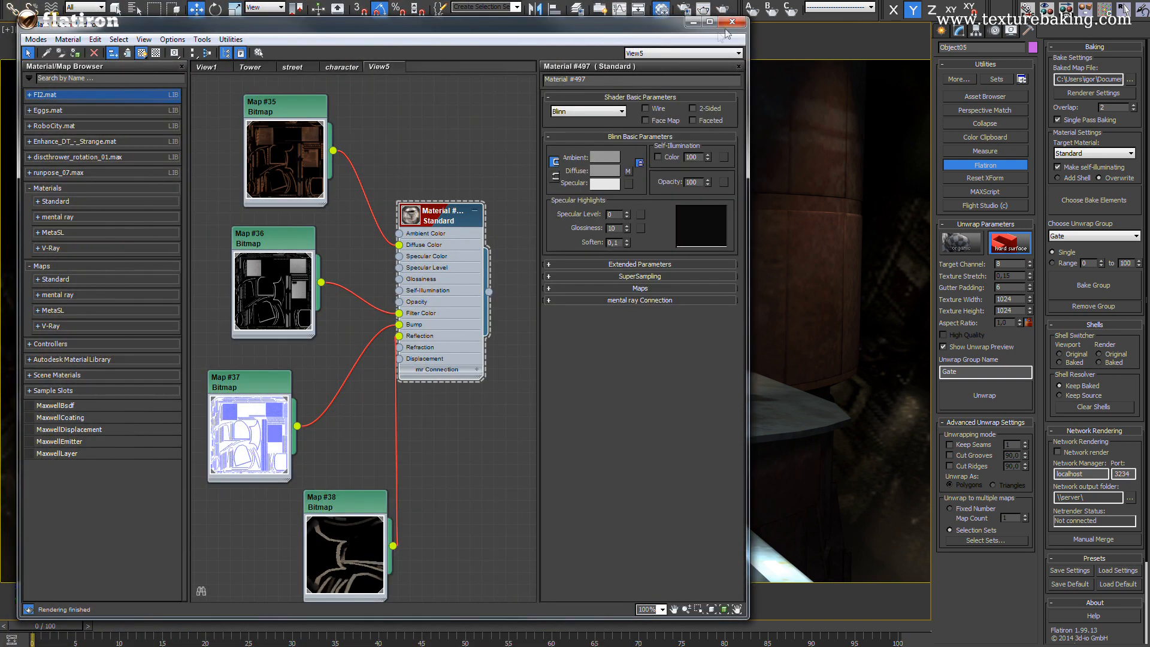
{"action": "left_click", "coordinate": [732, 23]}
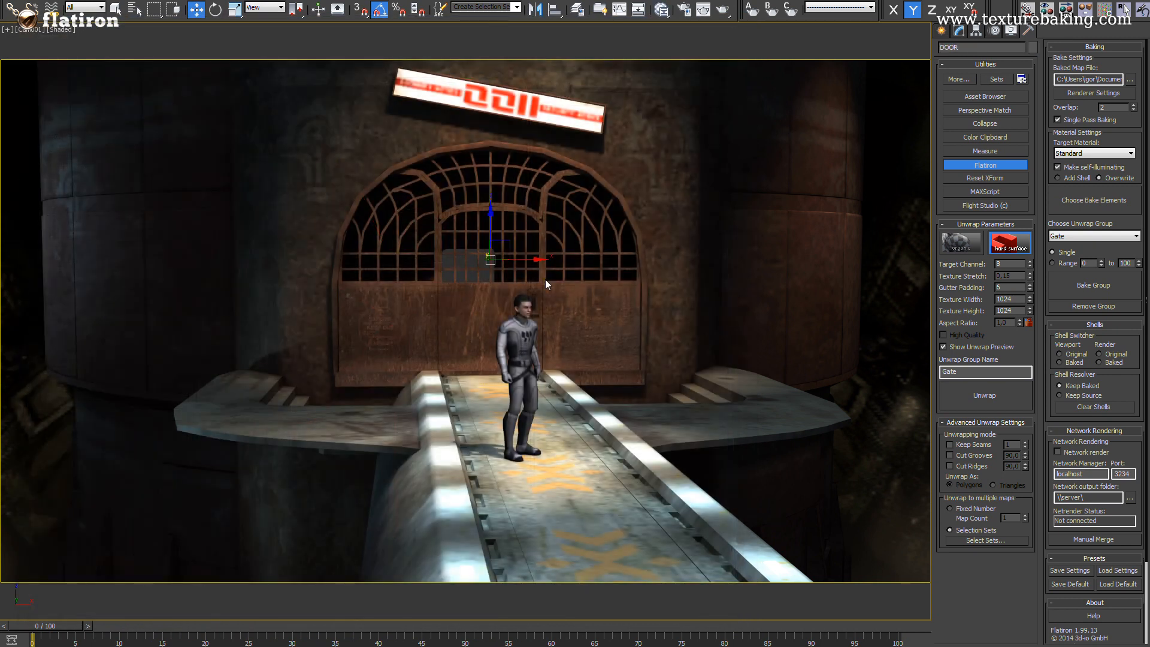